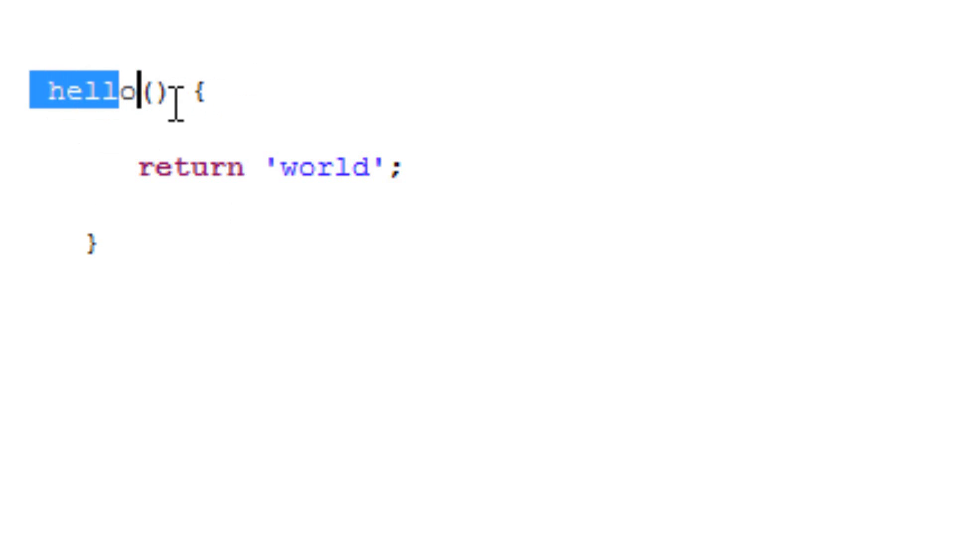
Step: Complete the block-form hello function with its return statement and closing brace
left_click(201, 93)
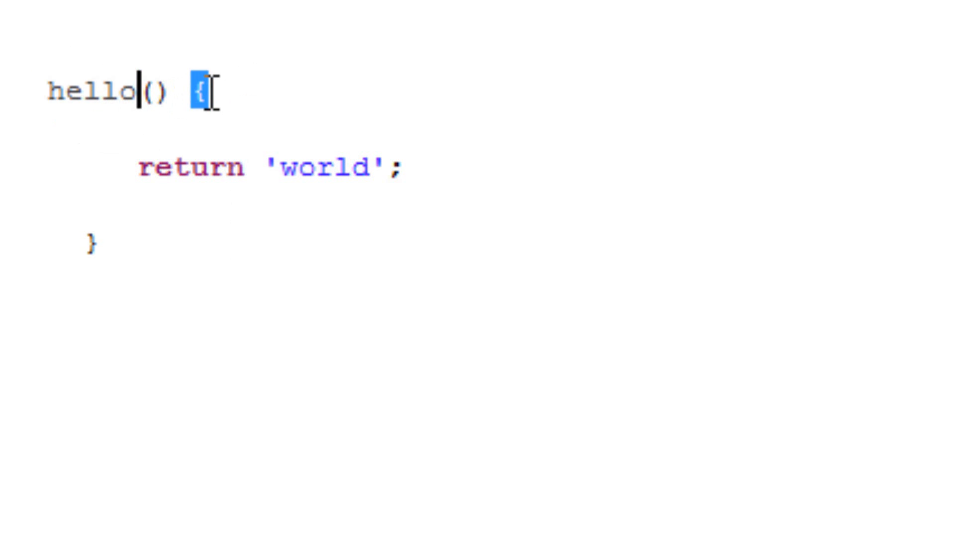
left_click(145, 168)
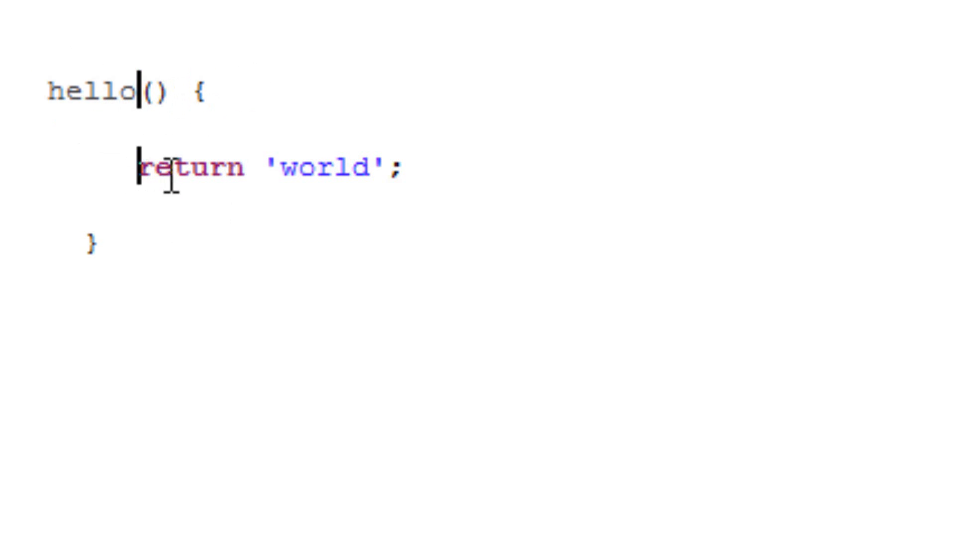
double_click(189, 168)
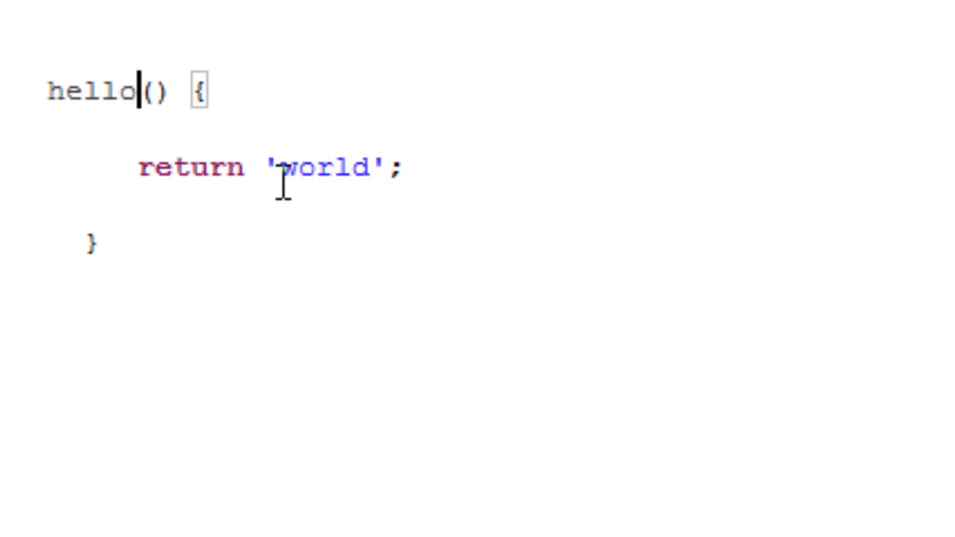
mouse_move(350, 189)
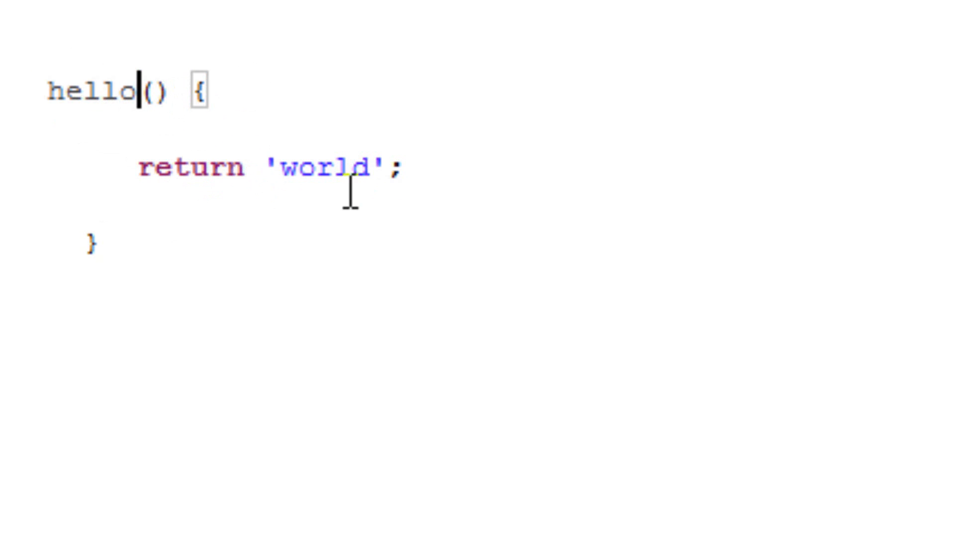
mouse_move(440, 182)
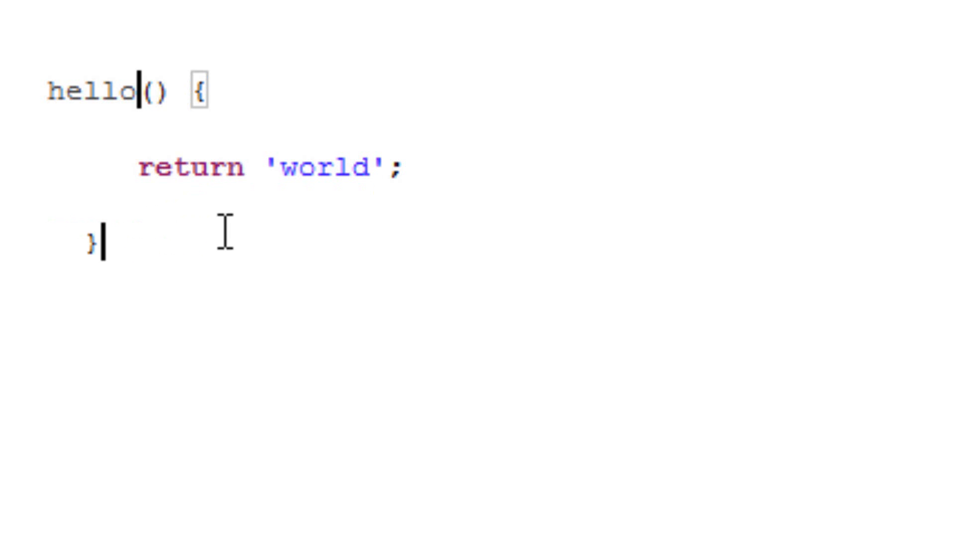
mouse_move(255, 217)
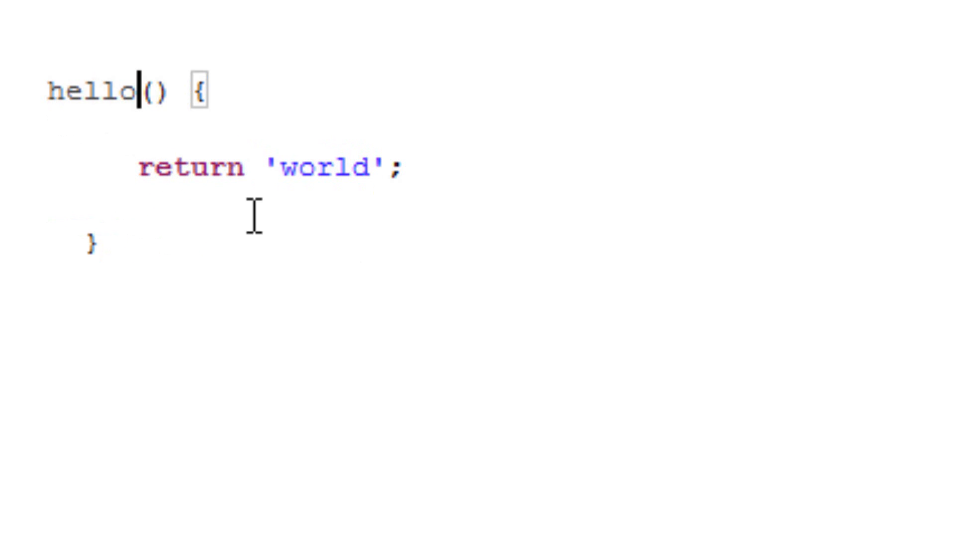
mouse_move(244, 201)
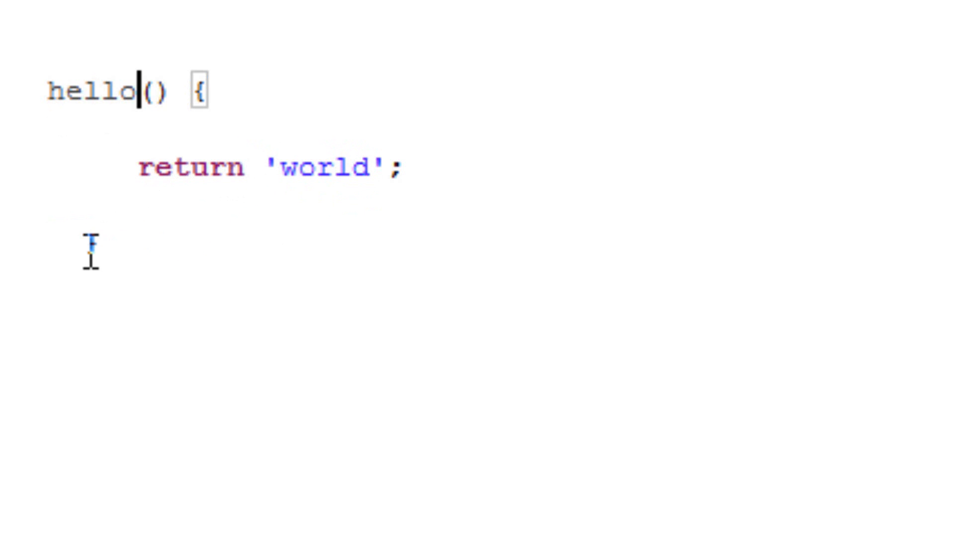
type("}")
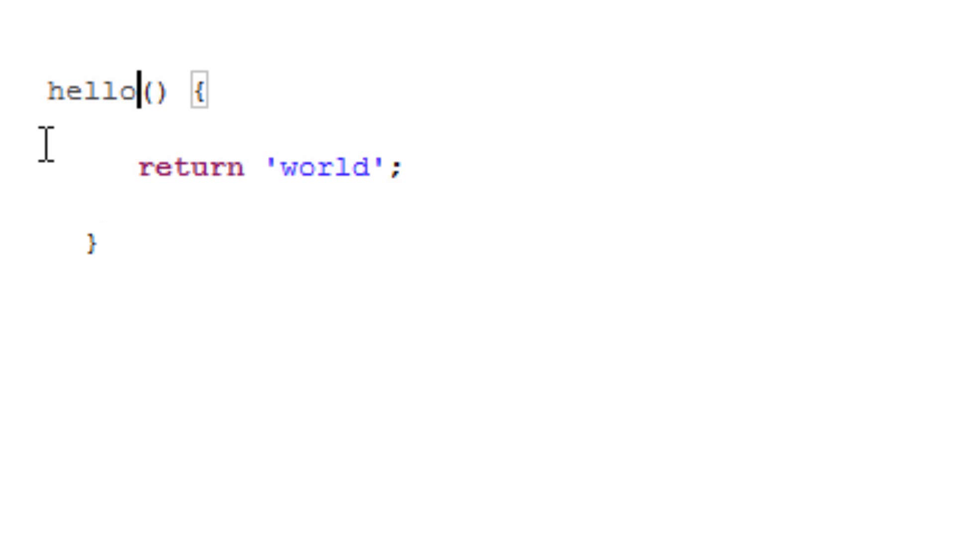
mouse_move(58, 92)
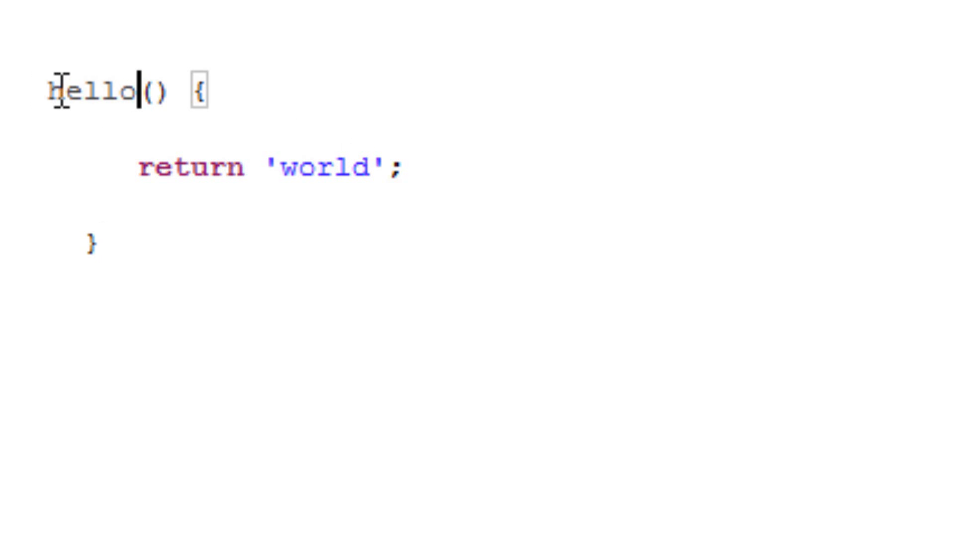
Step: Declare hello with a String return type and select it
left_click(102, 242)
type("String h")
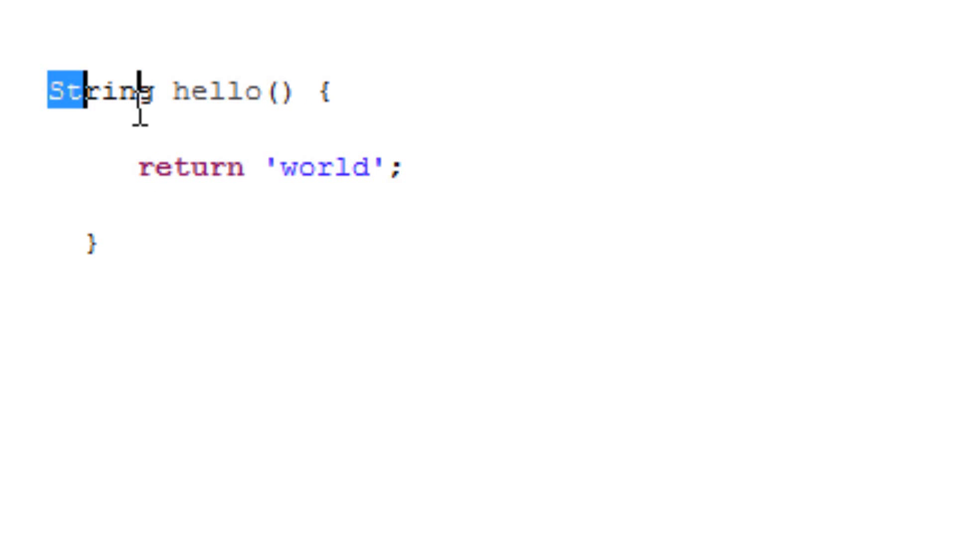
double_click(190, 168)
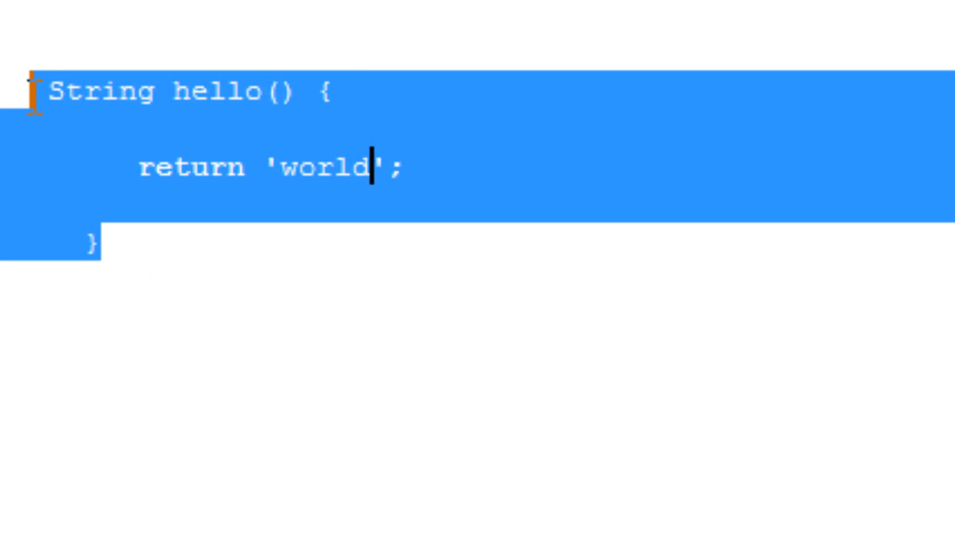
mouse_move(110, 249)
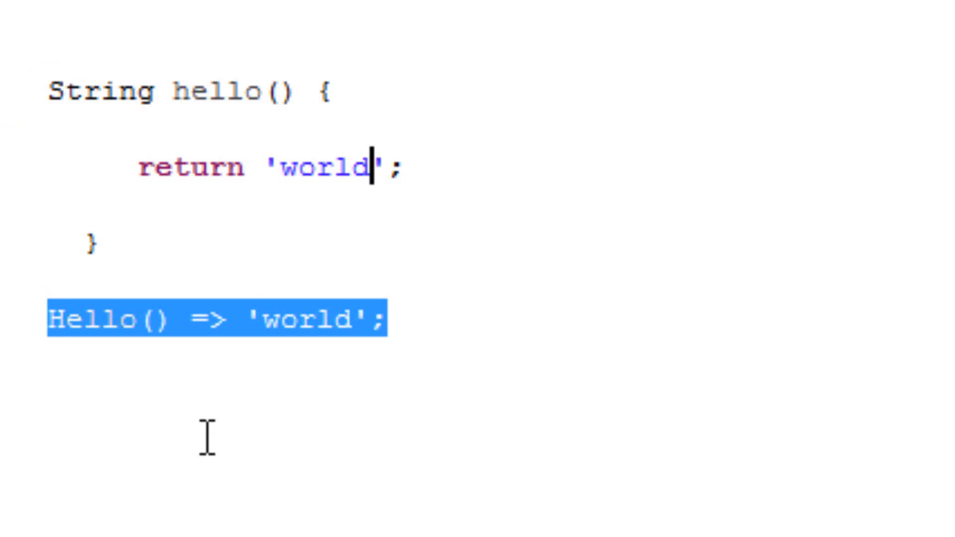
mouse_move(125, 292)
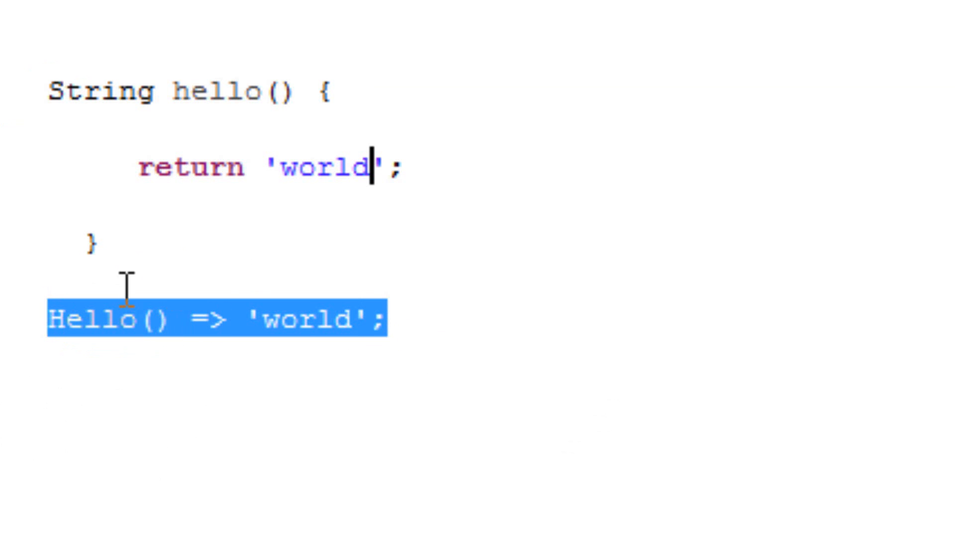
mouse_move(227, 370)
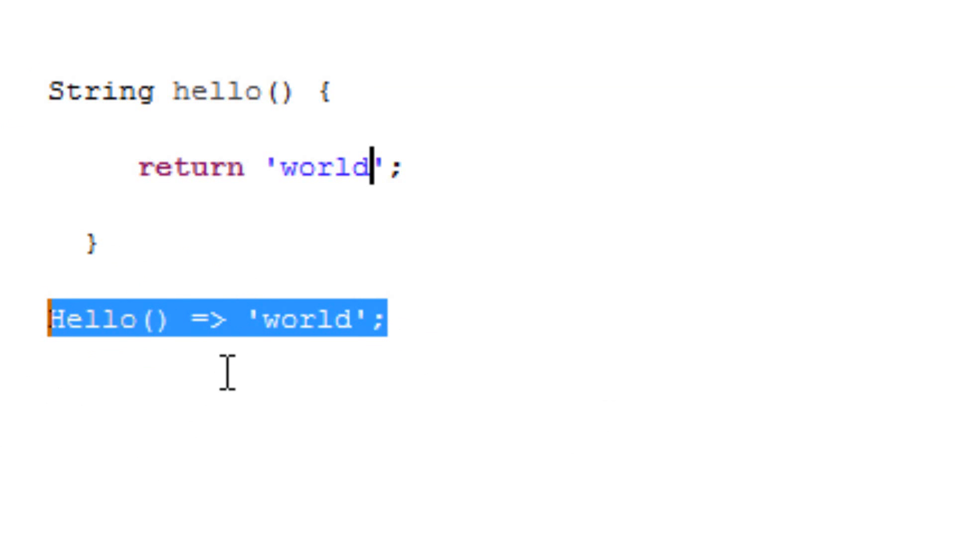
mouse_move(213, 319)
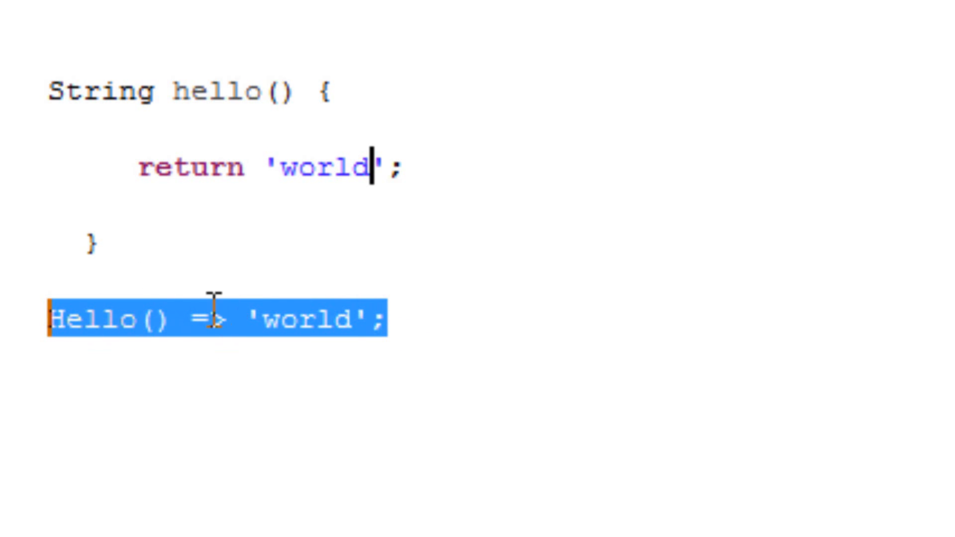
Step: Add the arrow-form line Hello() => 'world'; below the block function and deselect it
left_click(207, 320)
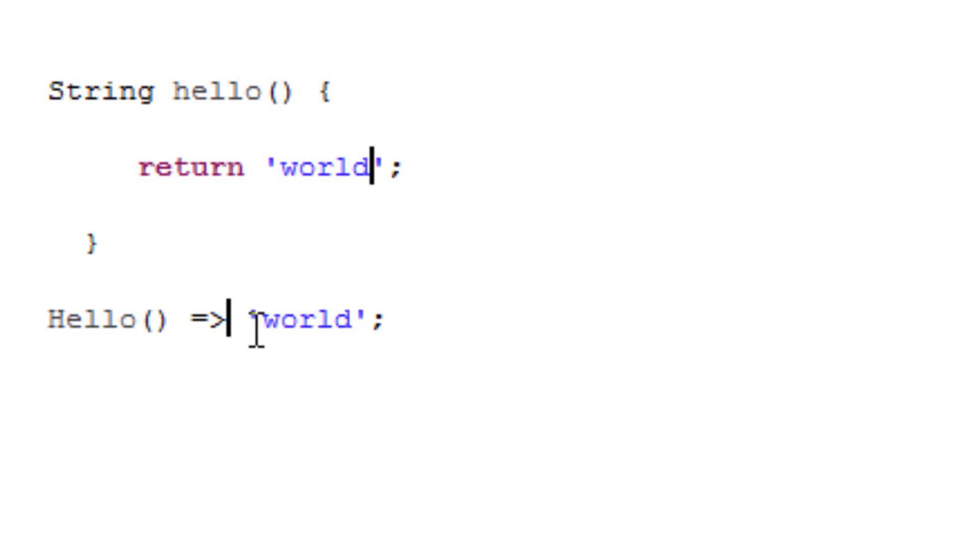
mouse_move(289, 352)
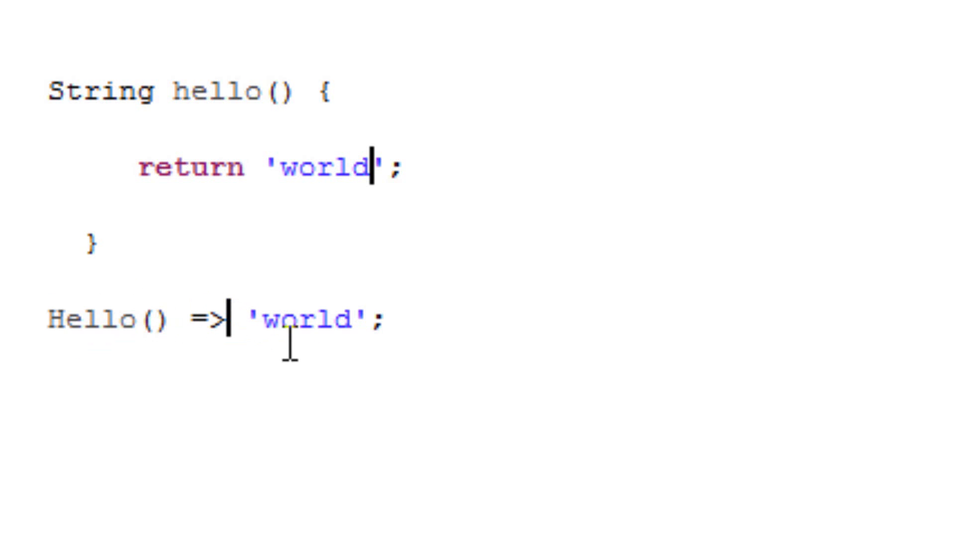
mouse_move(278, 319)
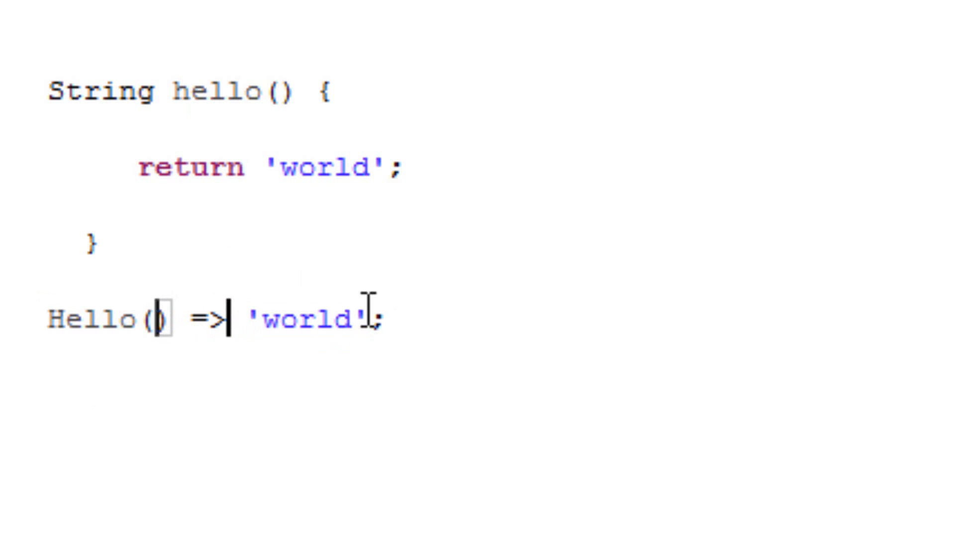
mouse_move(411, 359)
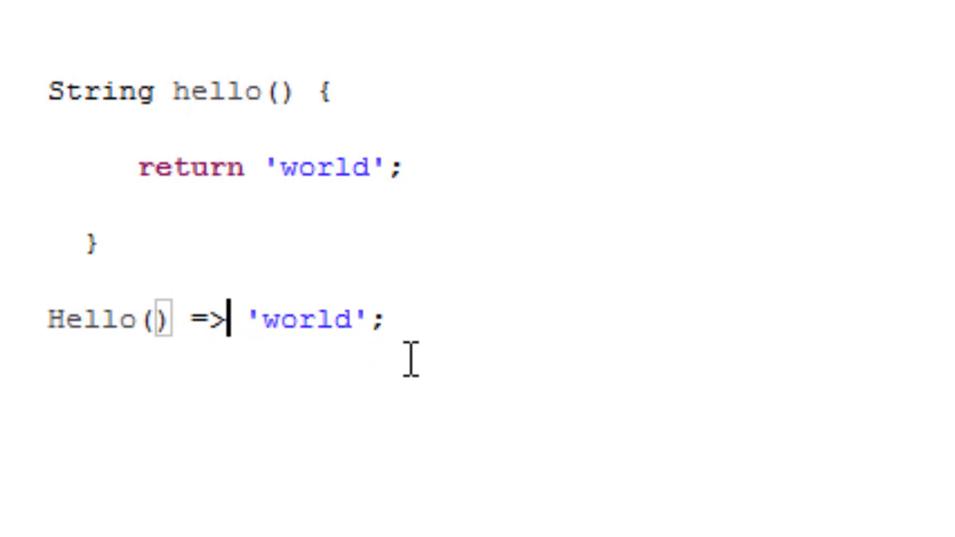
Step: Make the arrow line read Hello(String 'world') => 'world'; with a String-typed parameter
type("''")
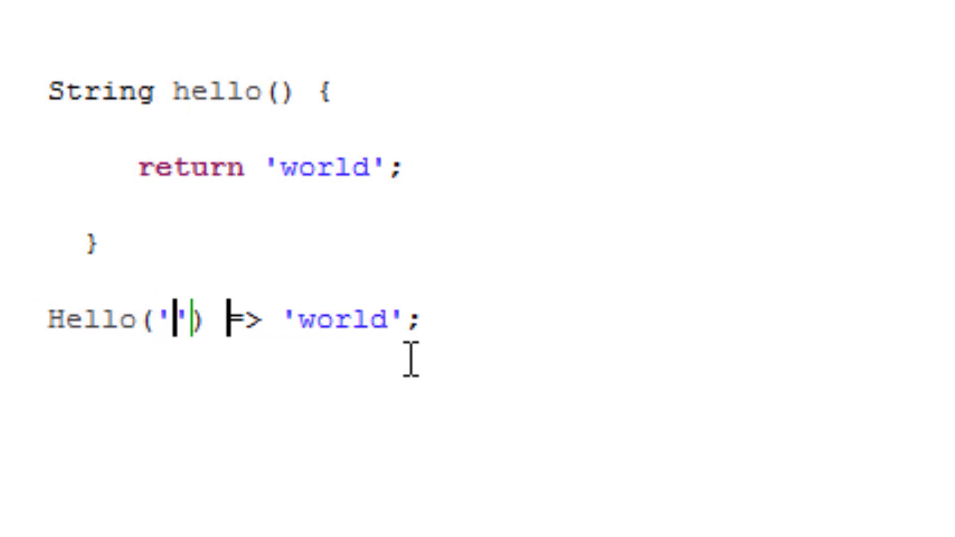
type("w")
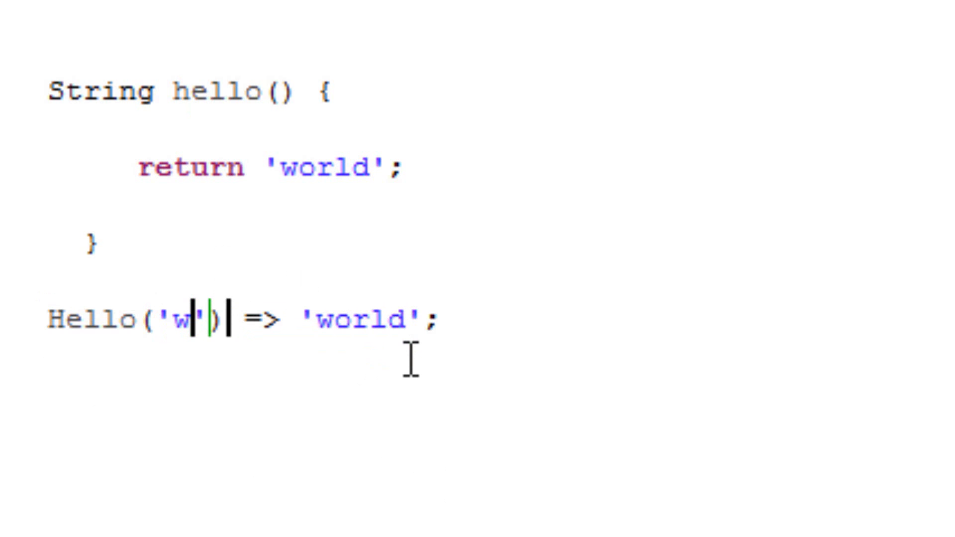
type("or")
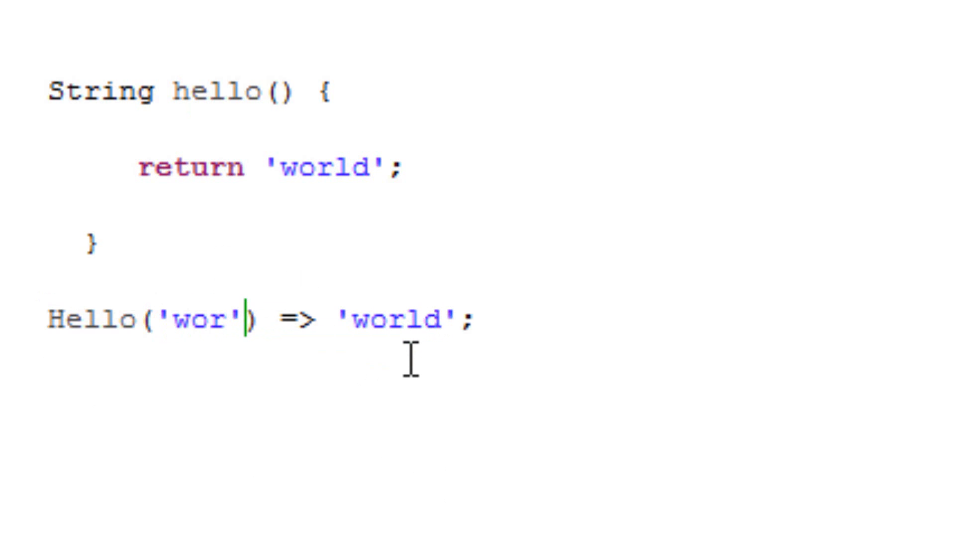
type("ld")
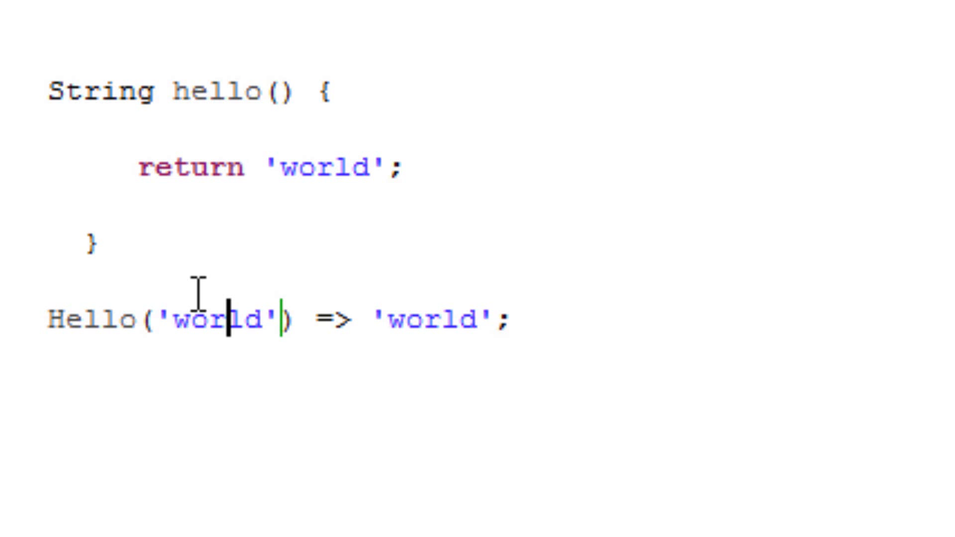
mouse_move(120, 294)
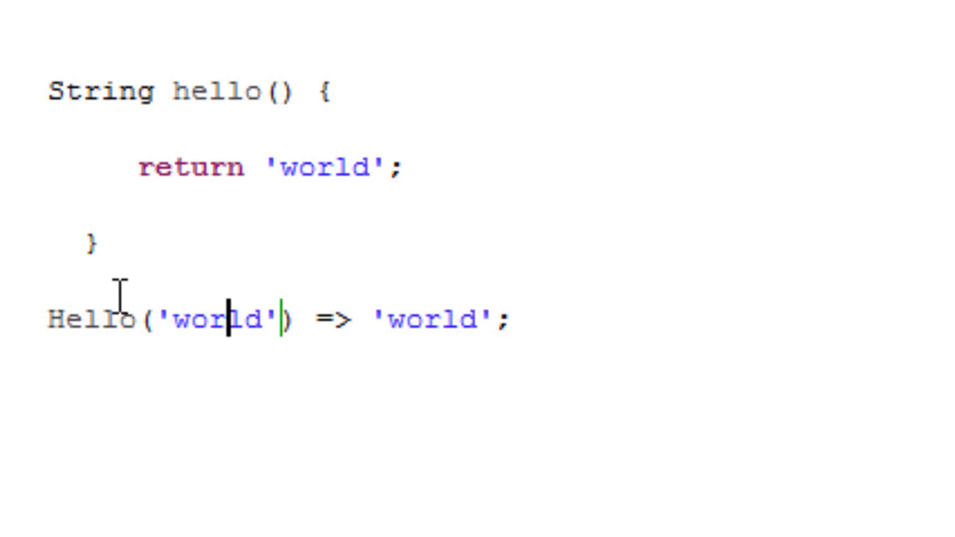
double_click(217, 323)
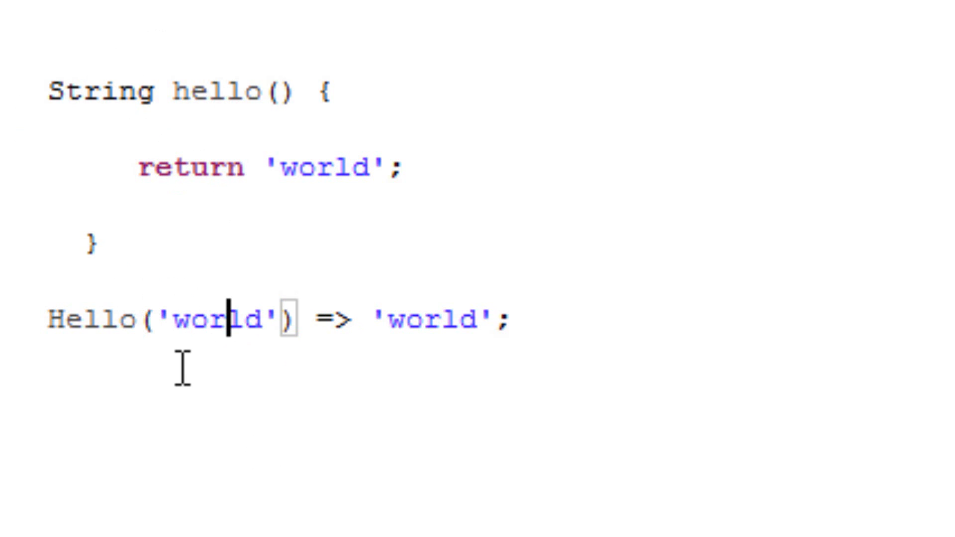
mouse_move(185, 365)
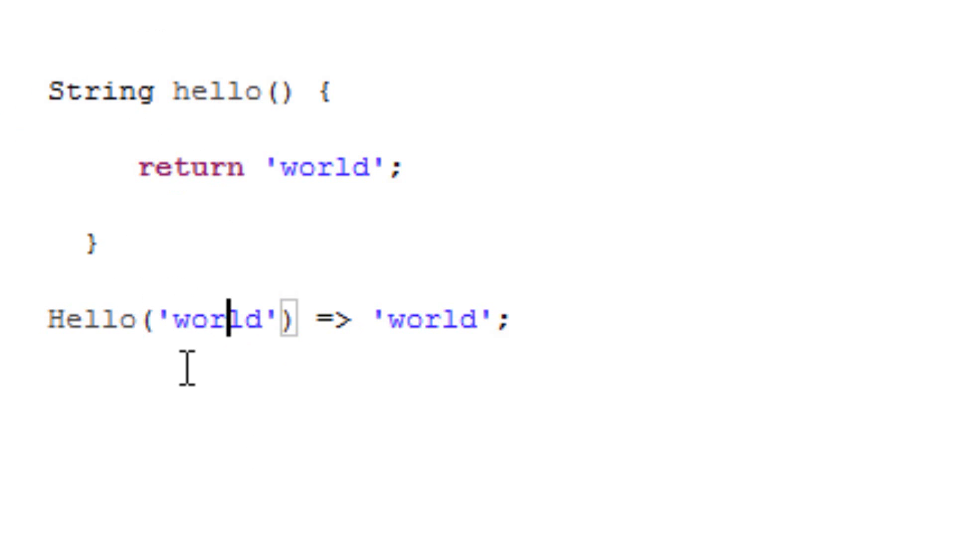
type("string")
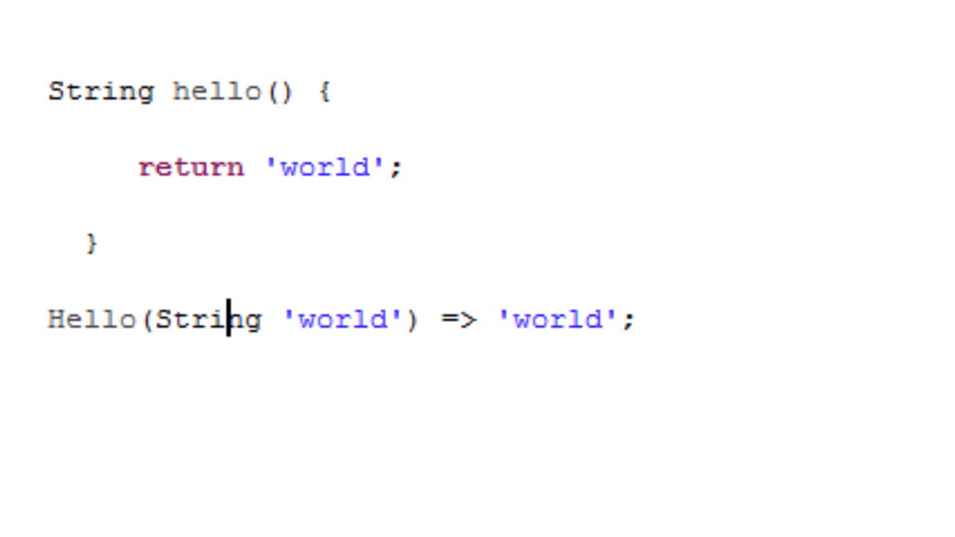
mouse_move(646, 375)
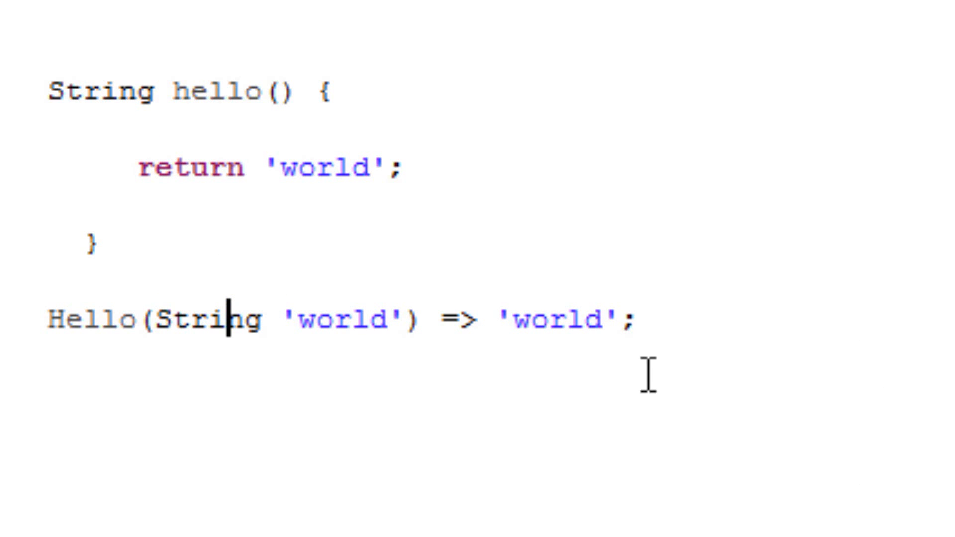
Step: Add hello(msg, to) => msg + ' for ' + to; and highlight its name and to parameter
type("hello(msg, to) => msg + ' for ' + to;")
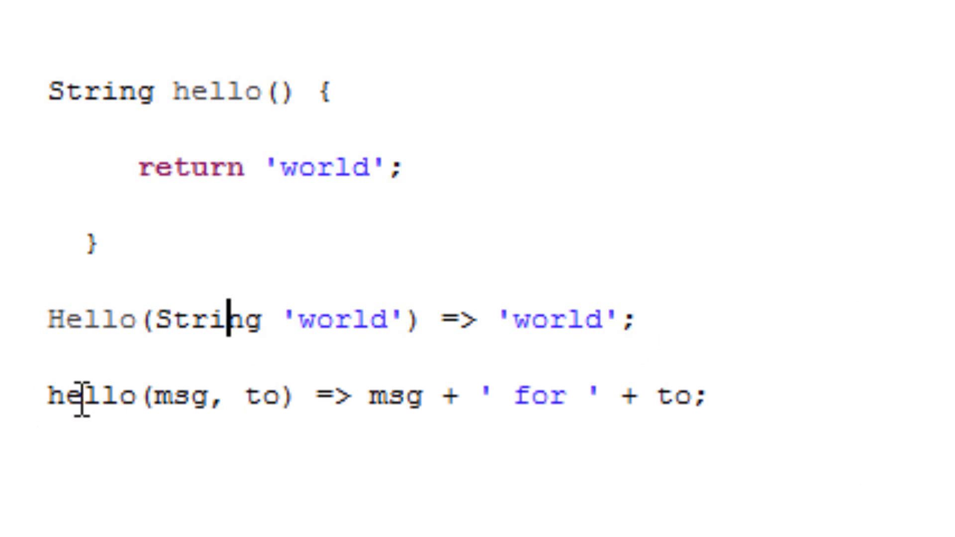
double_click(88, 396)
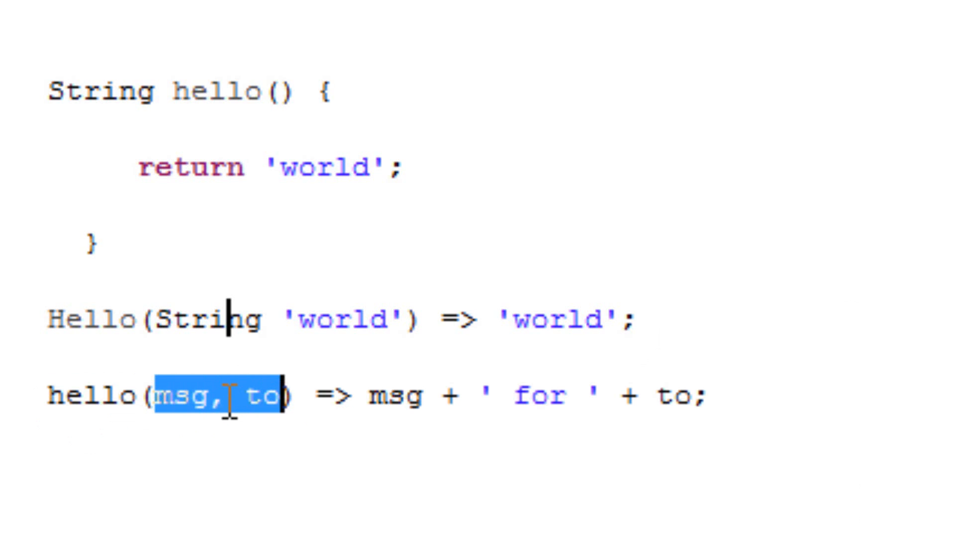
left_click(210, 396)
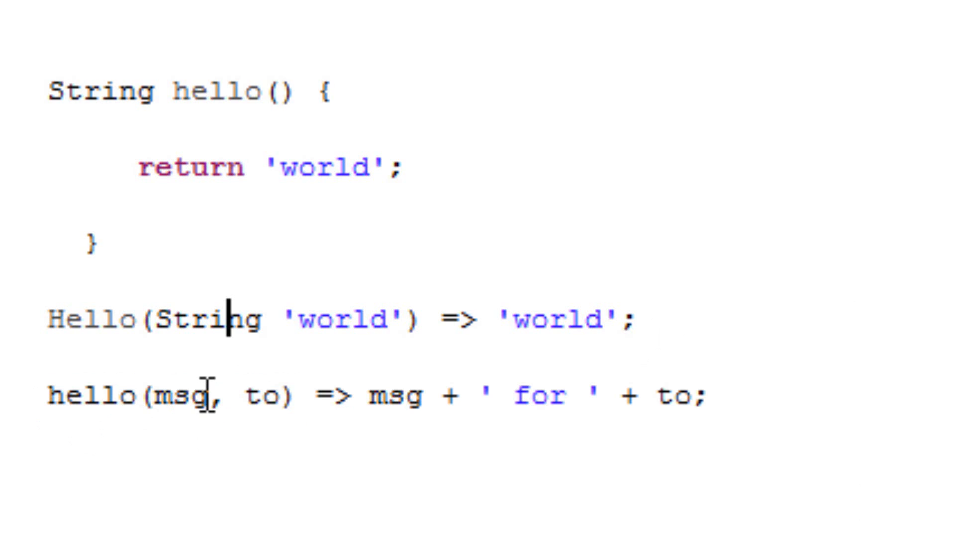
mouse_move(238, 402)
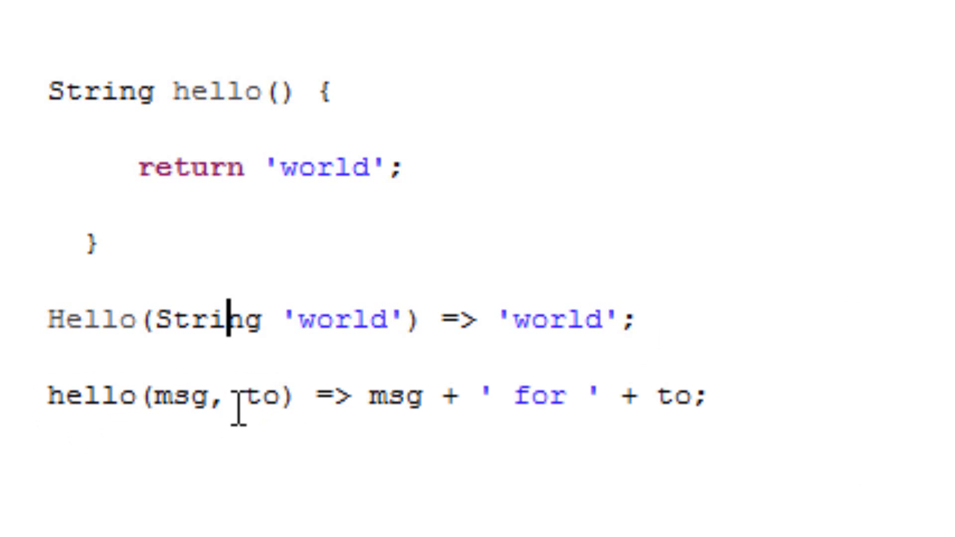
double_click(255, 396)
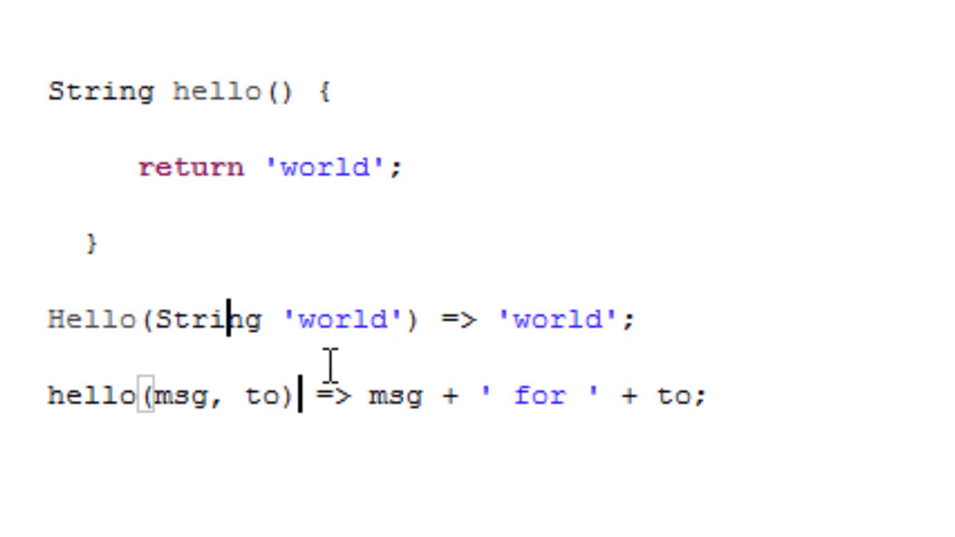
mouse_move(380, 417)
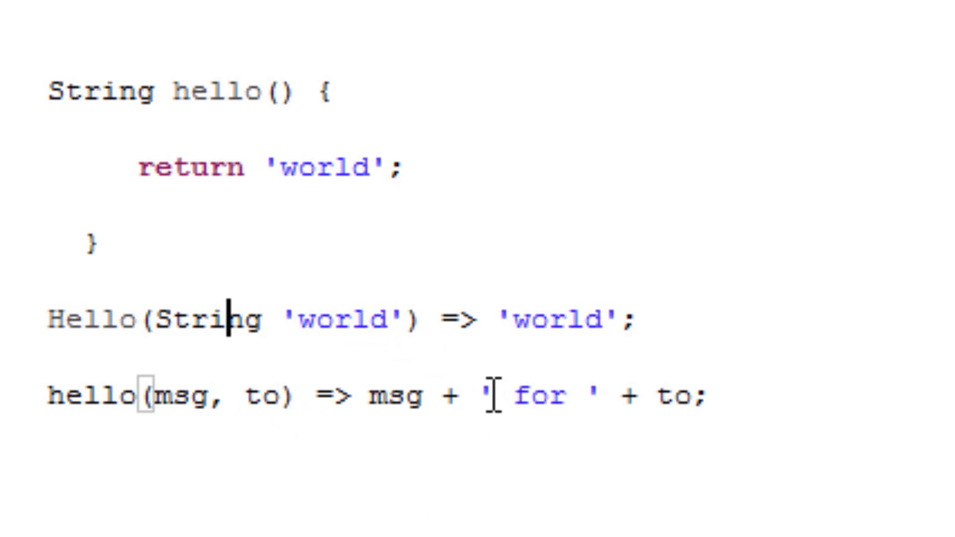
mouse_move(521, 396)
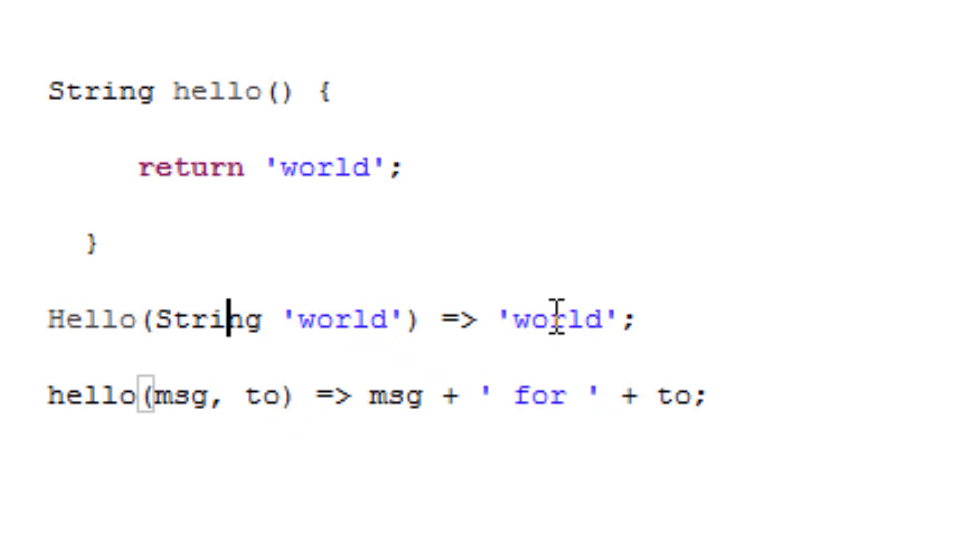
mouse_move(625, 402)
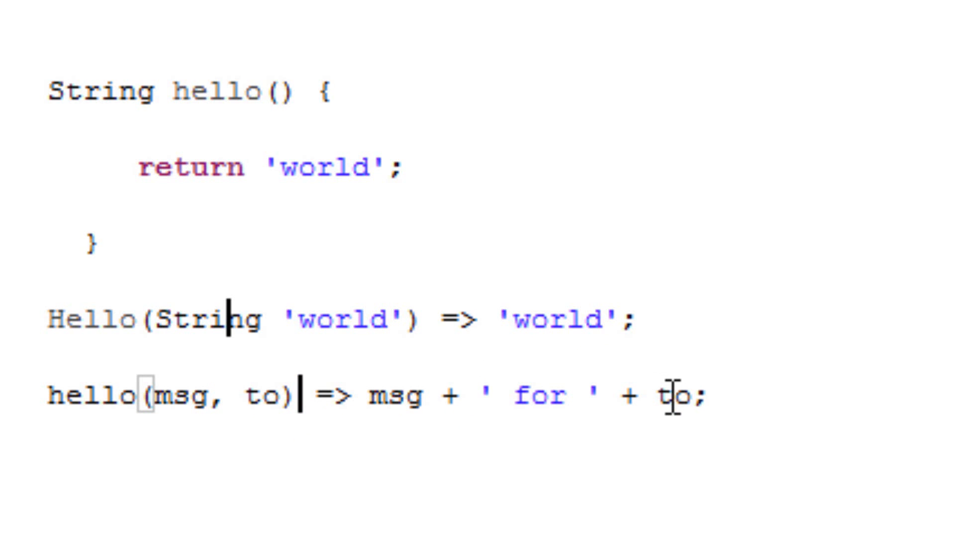
mouse_move(307, 396)
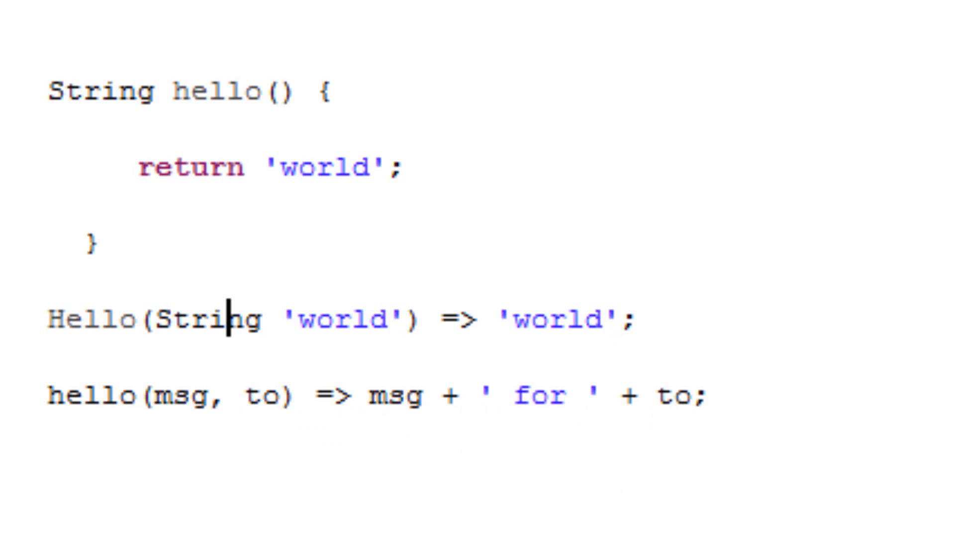
Step: Add a third line hello(msg, to) => '${msg} for ${to}'; using string interpolation
left_click(711, 396)
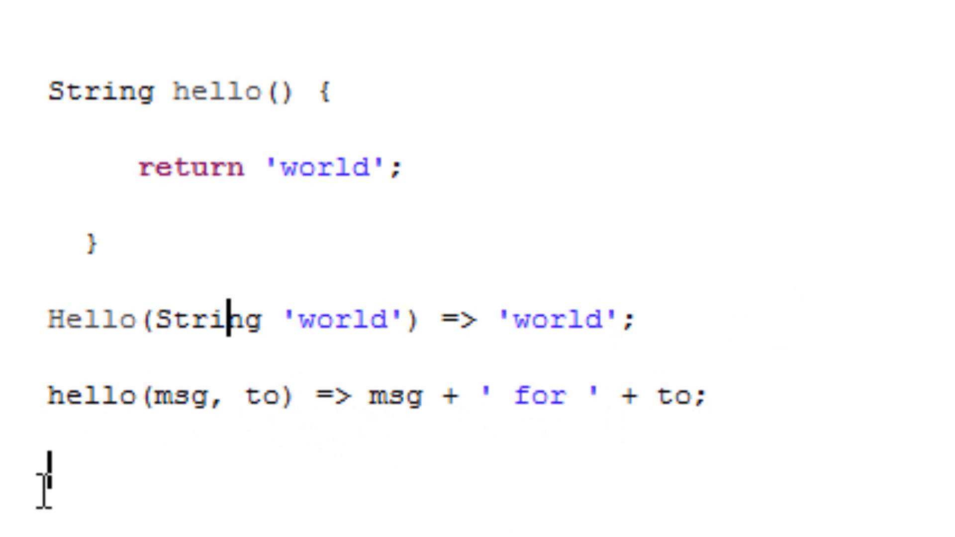
type("hello(msg, to) => '${msg} for ${to}';")
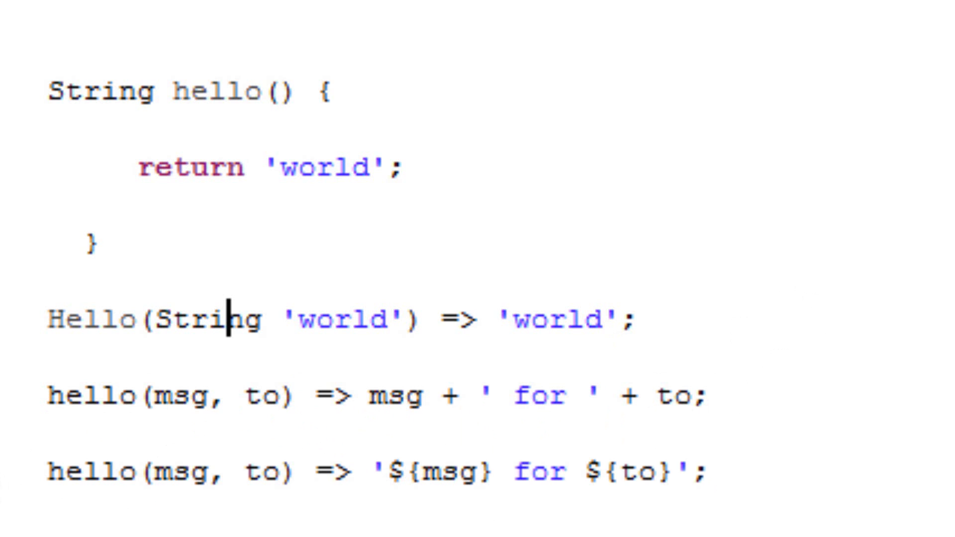
left_click(711, 472)
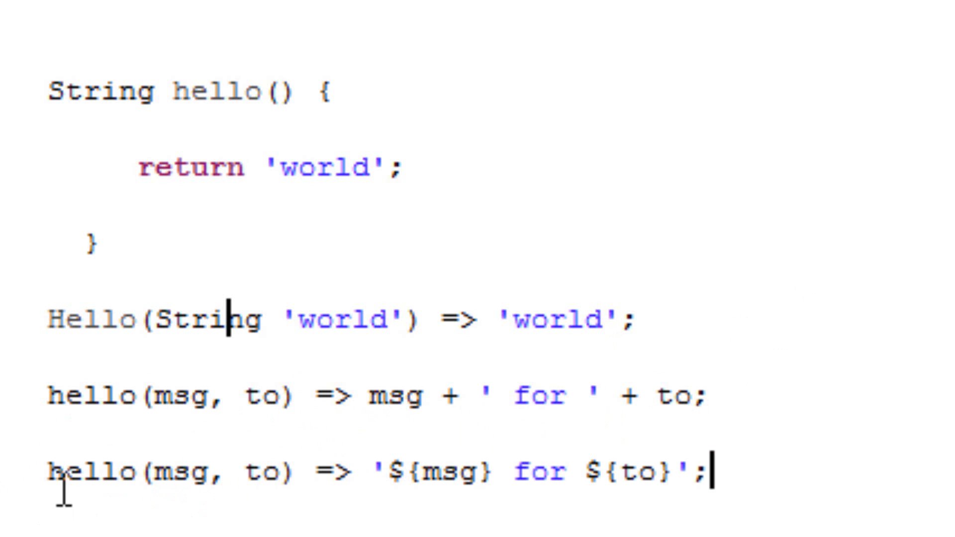
mouse_move(255, 472)
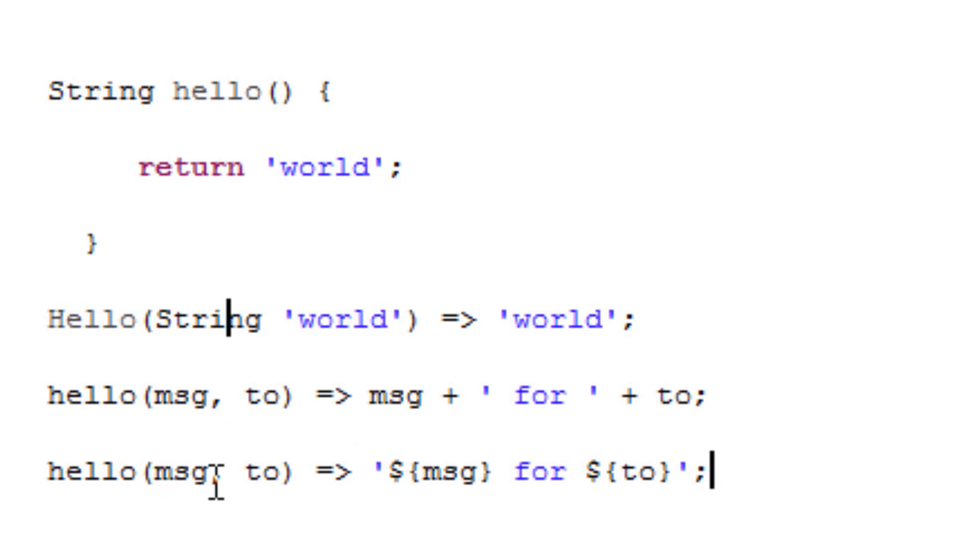
type(",")
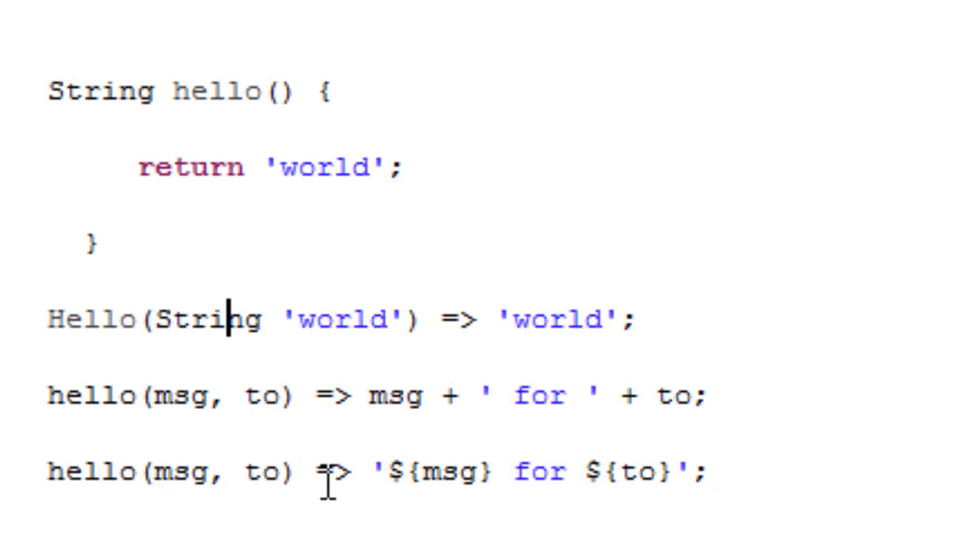
mouse_move(370, 480)
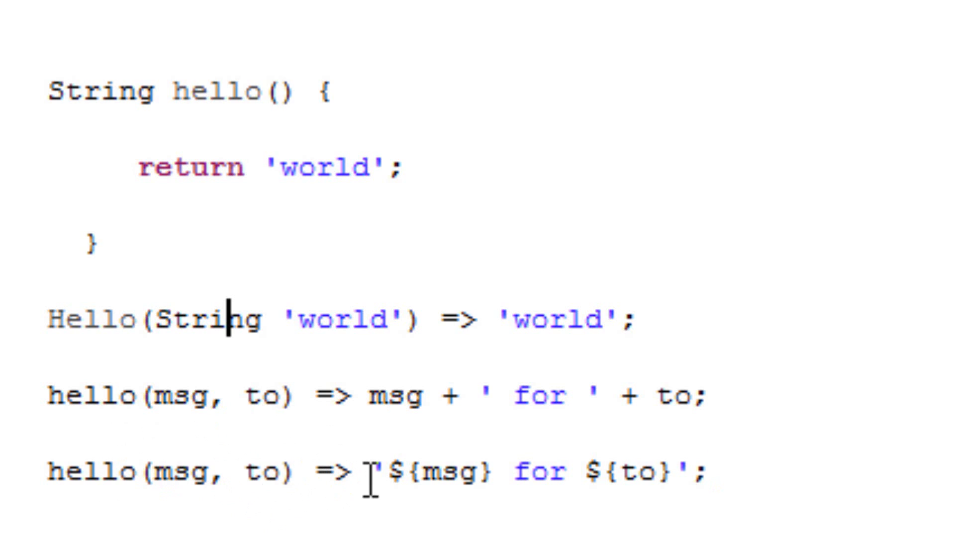
mouse_move(376, 488)
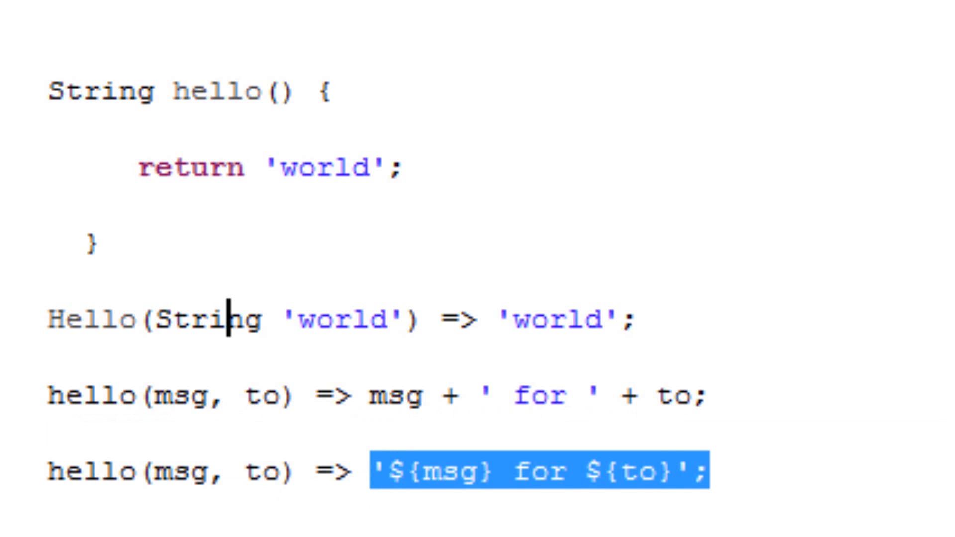
left_click(380, 472)
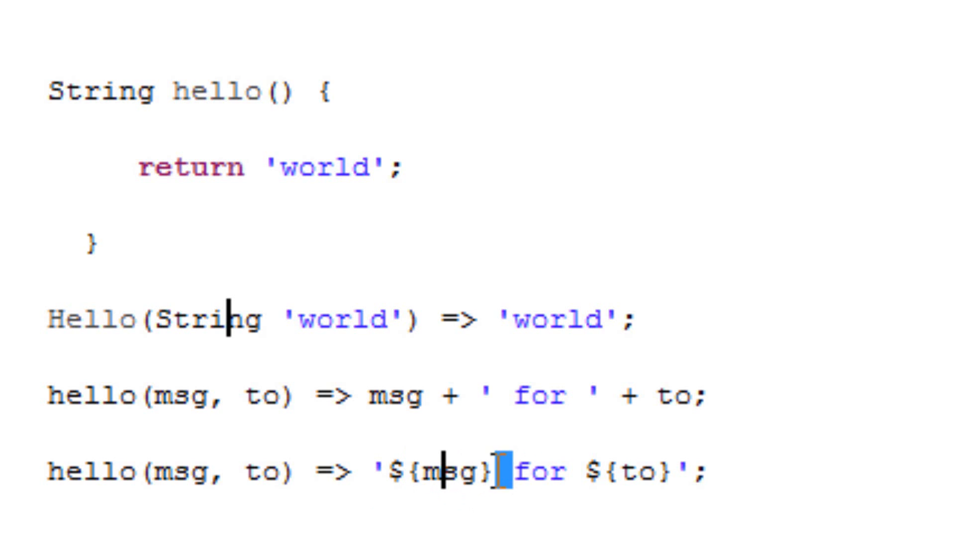
double_click(540, 472)
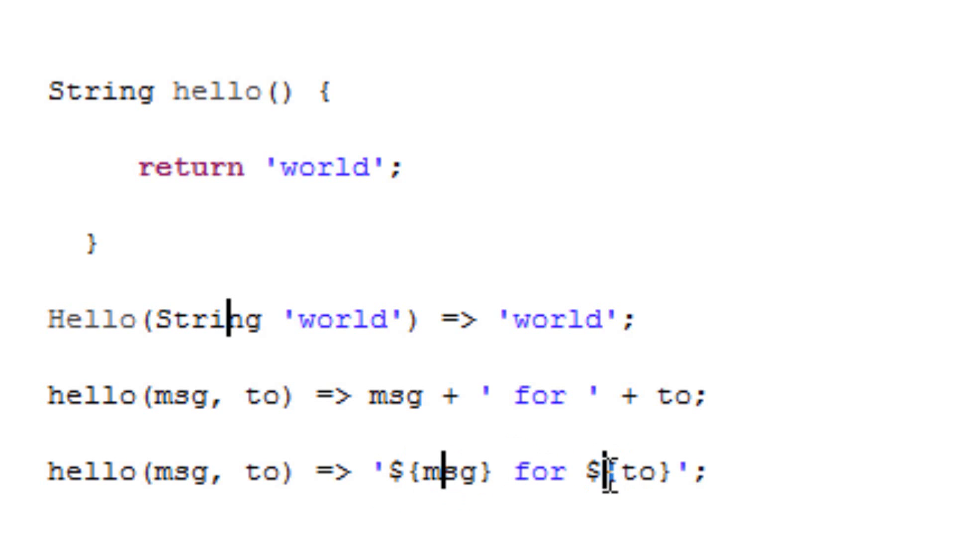
double_click(613, 474)
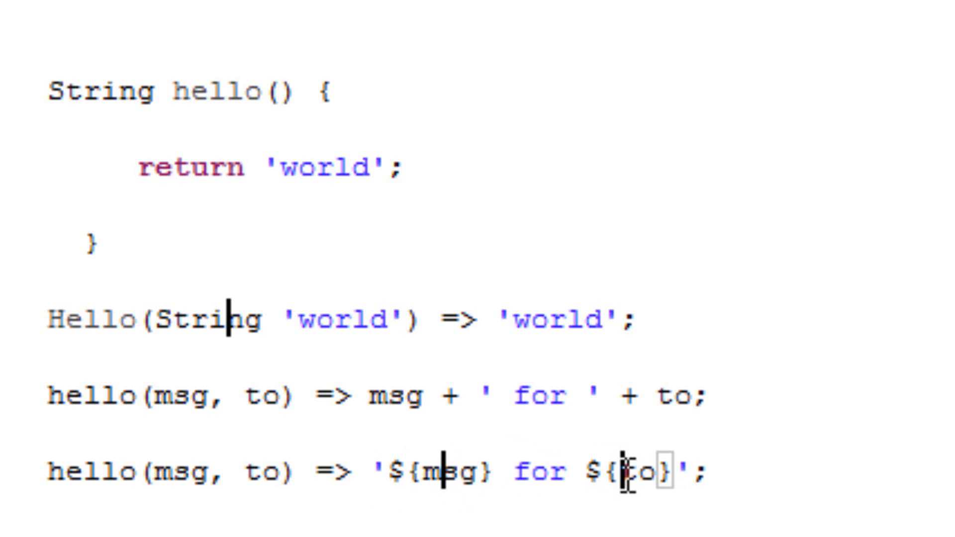
double_click(632, 473)
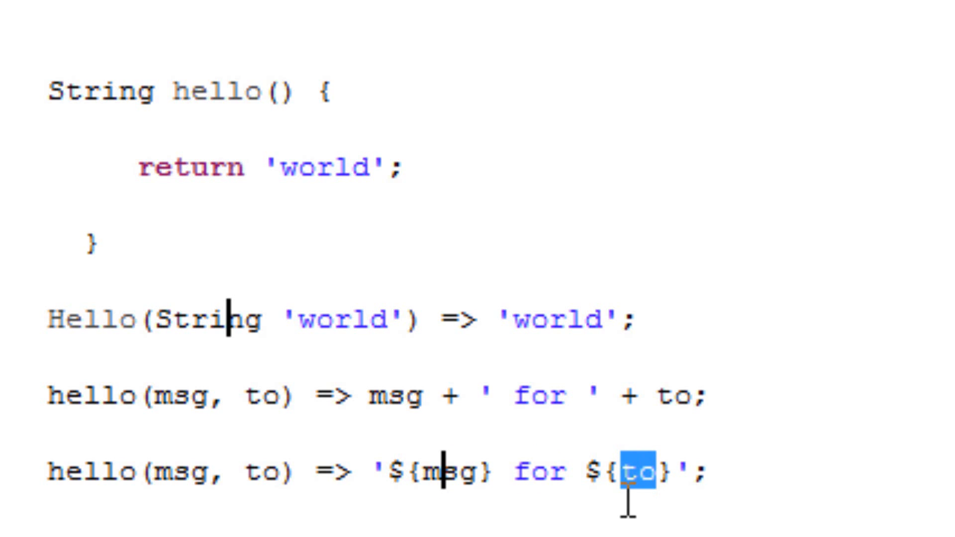
mouse_move(679, 472)
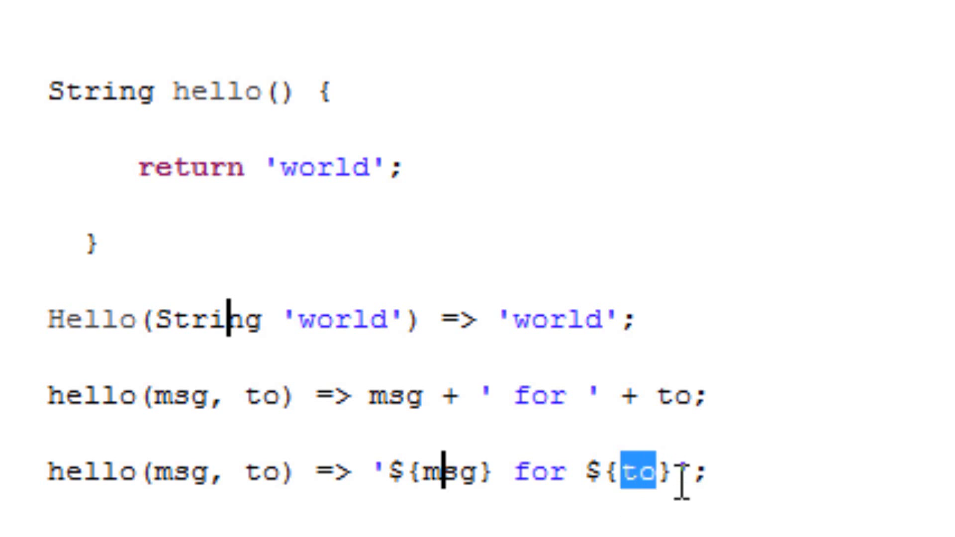
type("'")
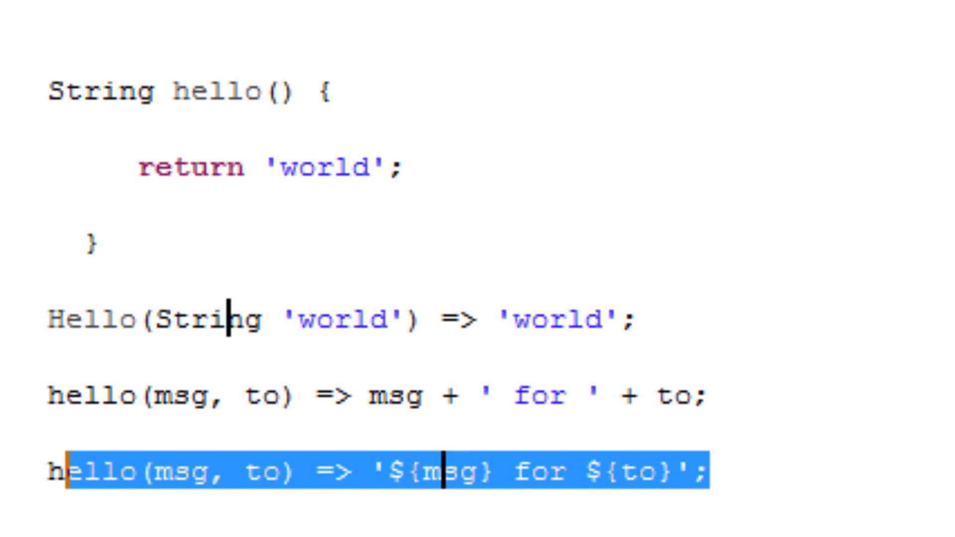
left_click(445, 472)
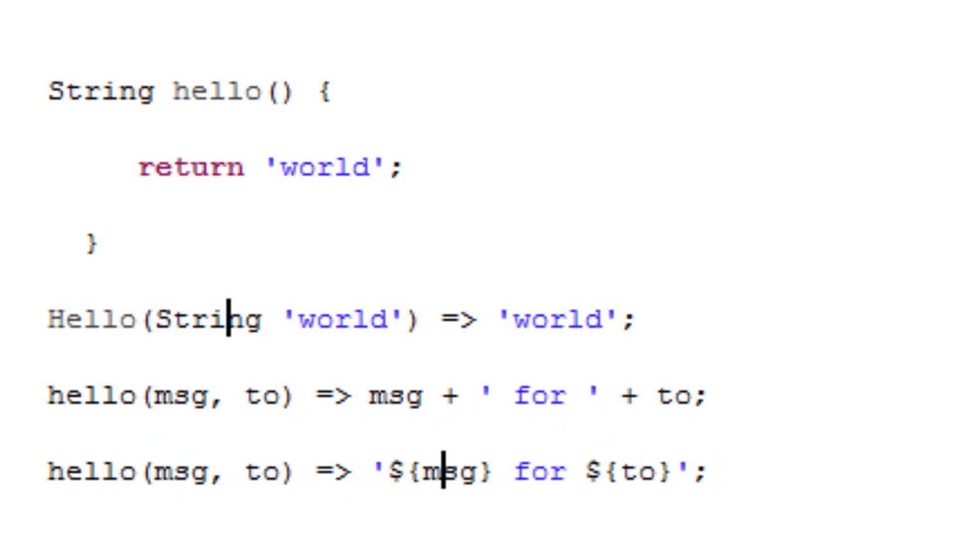